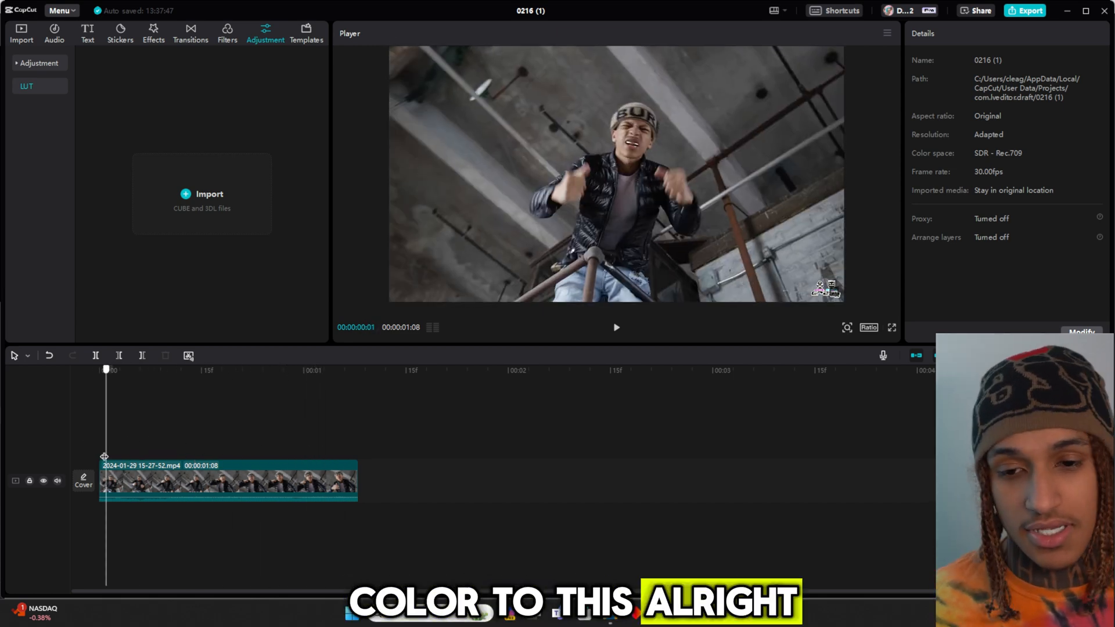
- Browse the video effects library, then return to the Adjustment LUT options
click(154, 32)
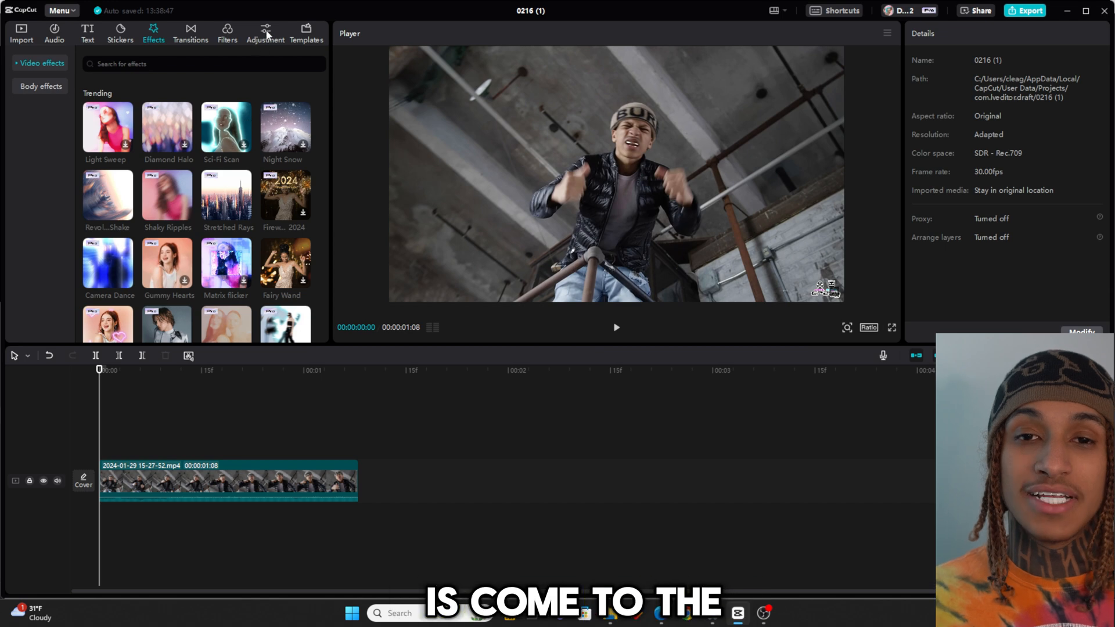
click(266, 34)
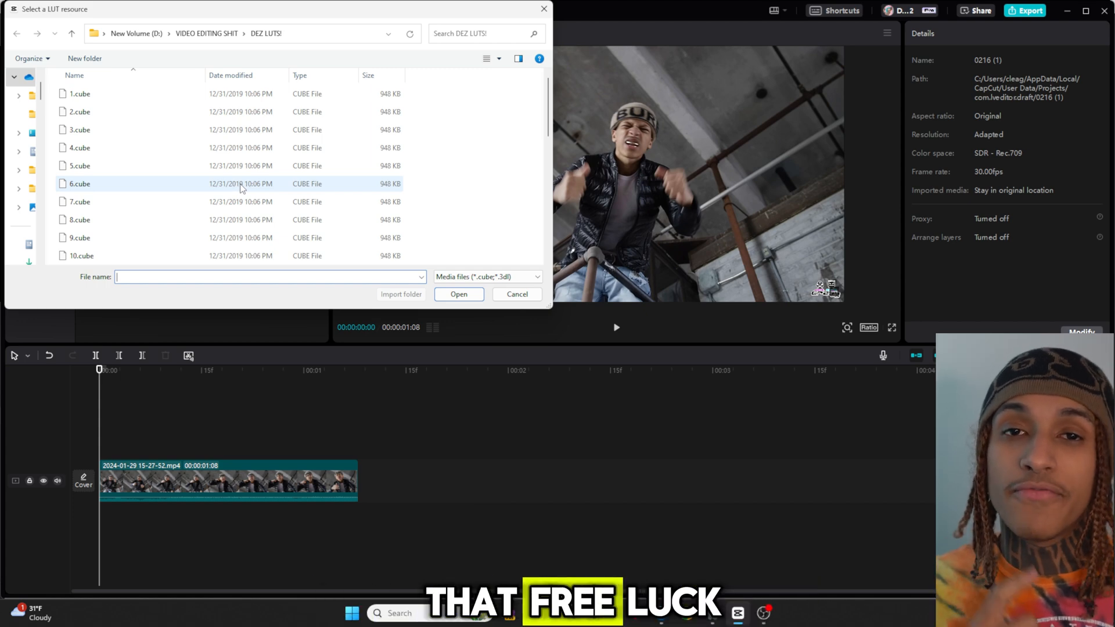
- Import the 6.cube LUT file
click(458, 294)
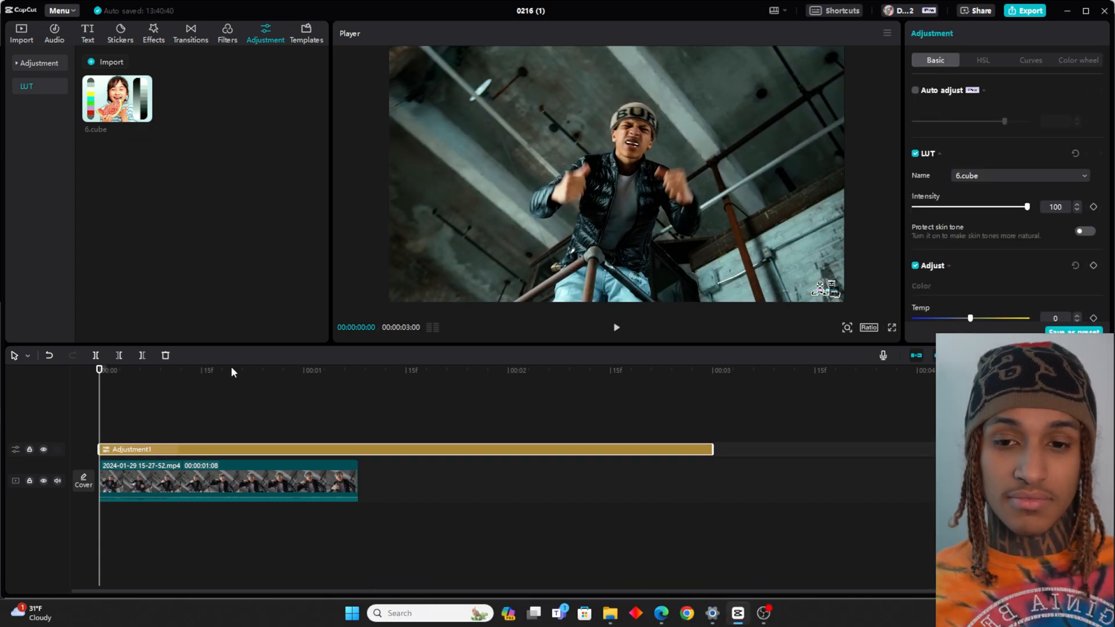
- Hide and then show the adjustment layer to compare graded and original footage
click(44, 449)
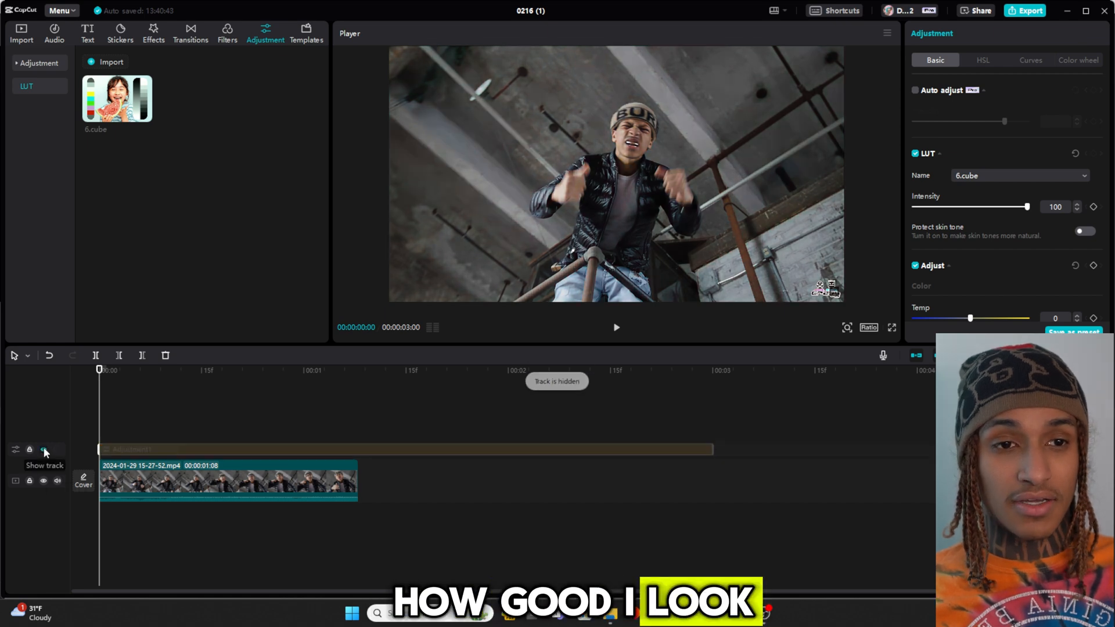
click(42, 450)
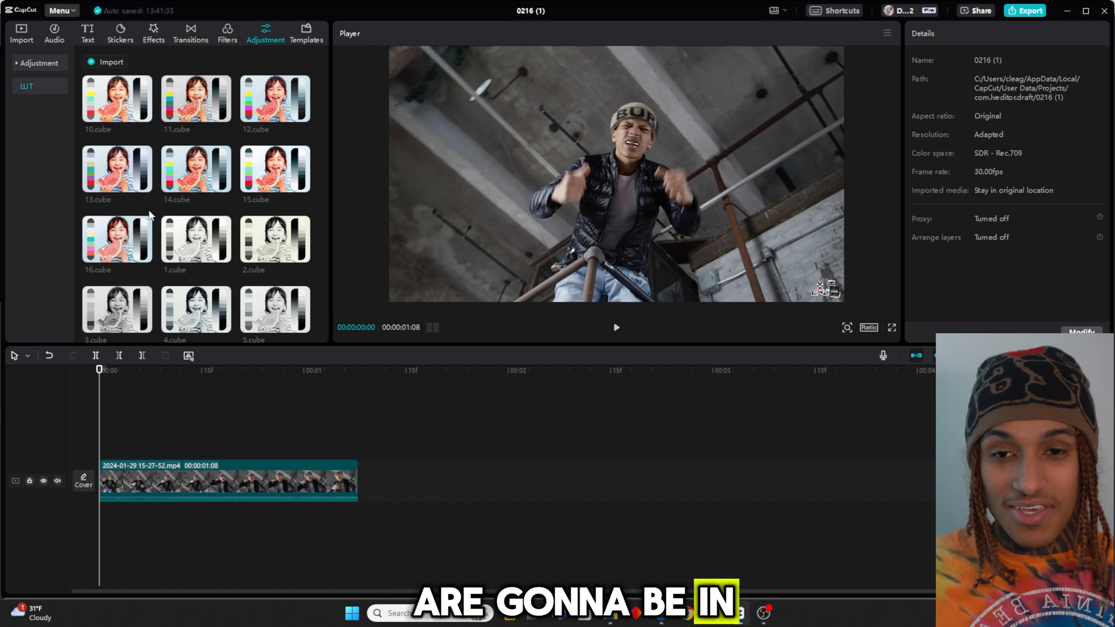
- Preview the 10.cube, 2.cube and black-and-white 5.cube LUTs on the clip
click(117, 98)
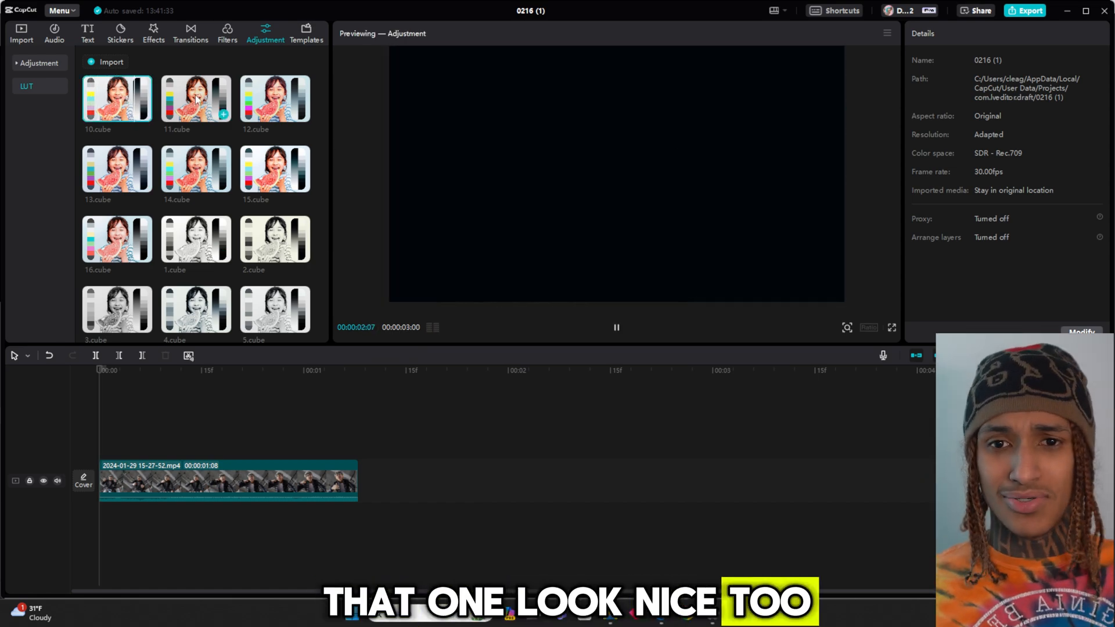
click(275, 98)
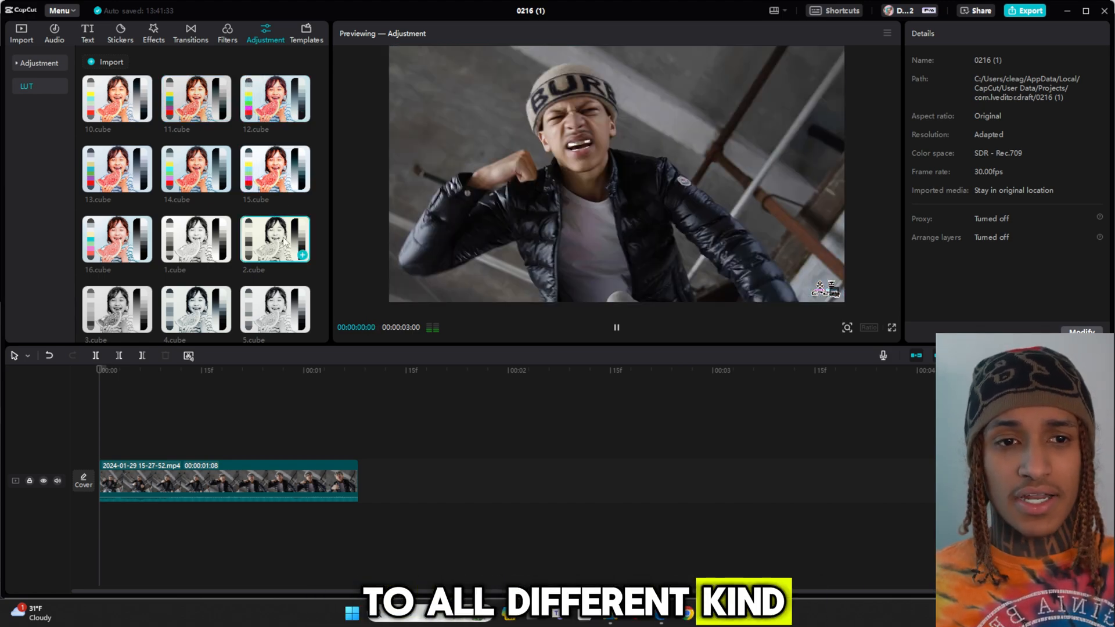
click(275, 308)
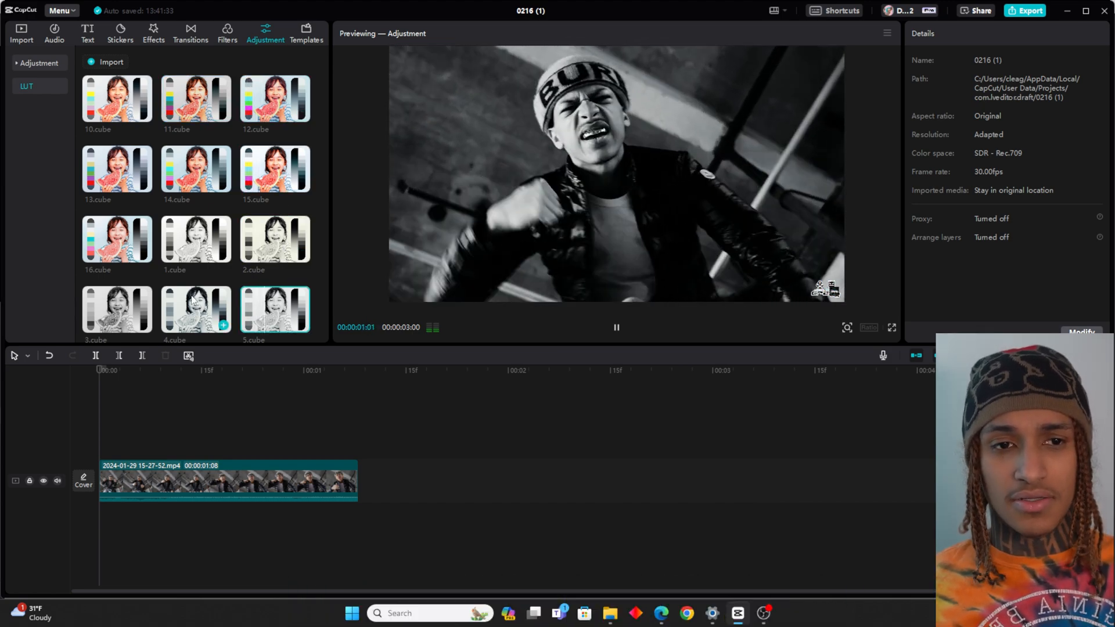